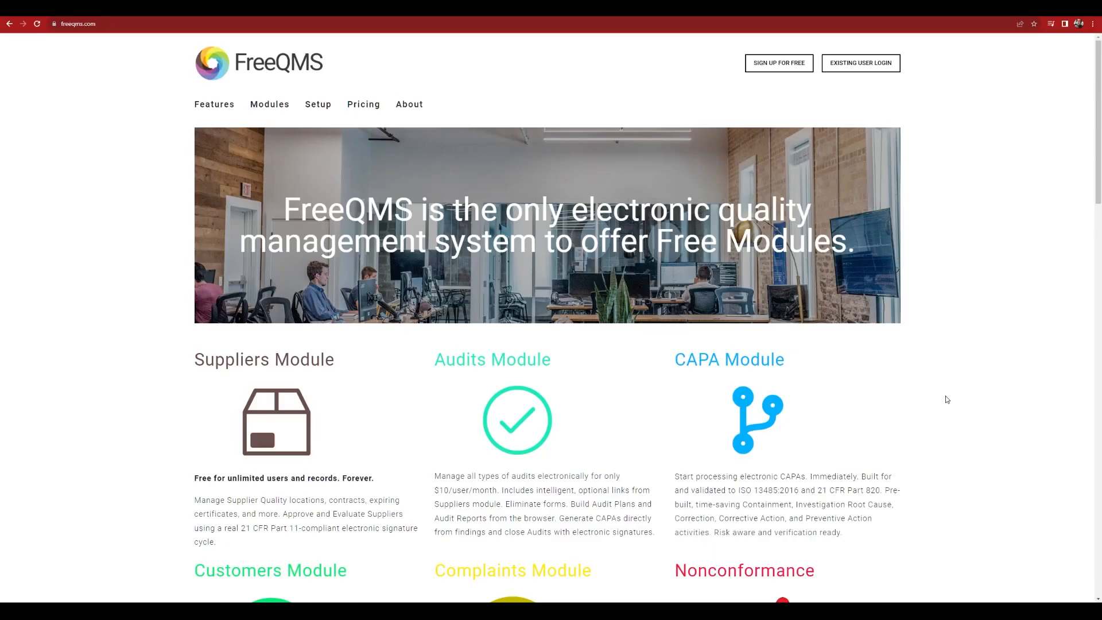
{"action": "mouse_move", "coordinate": [779, 62]}
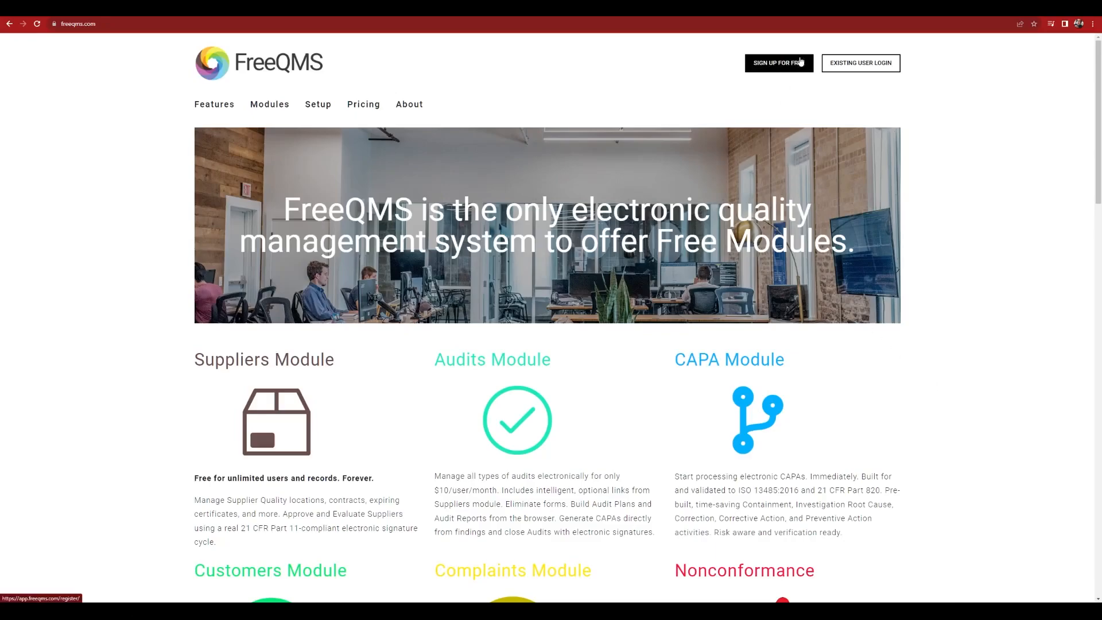
{"action": "mouse_move", "coordinate": [860, 62]}
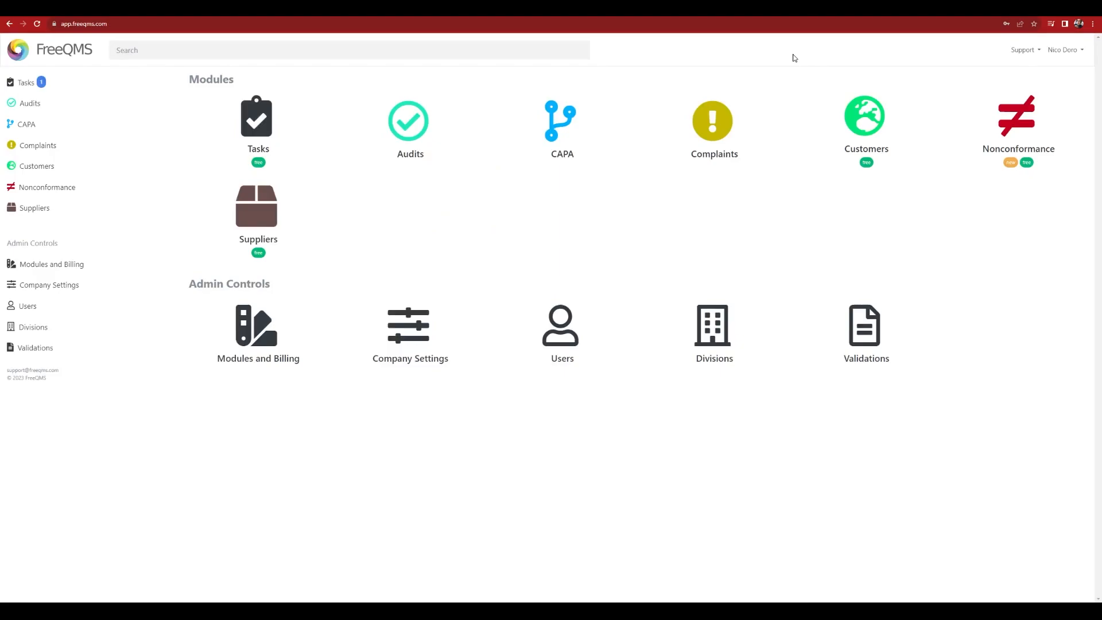
{"action": "mouse_move", "coordinate": [937, 295]}
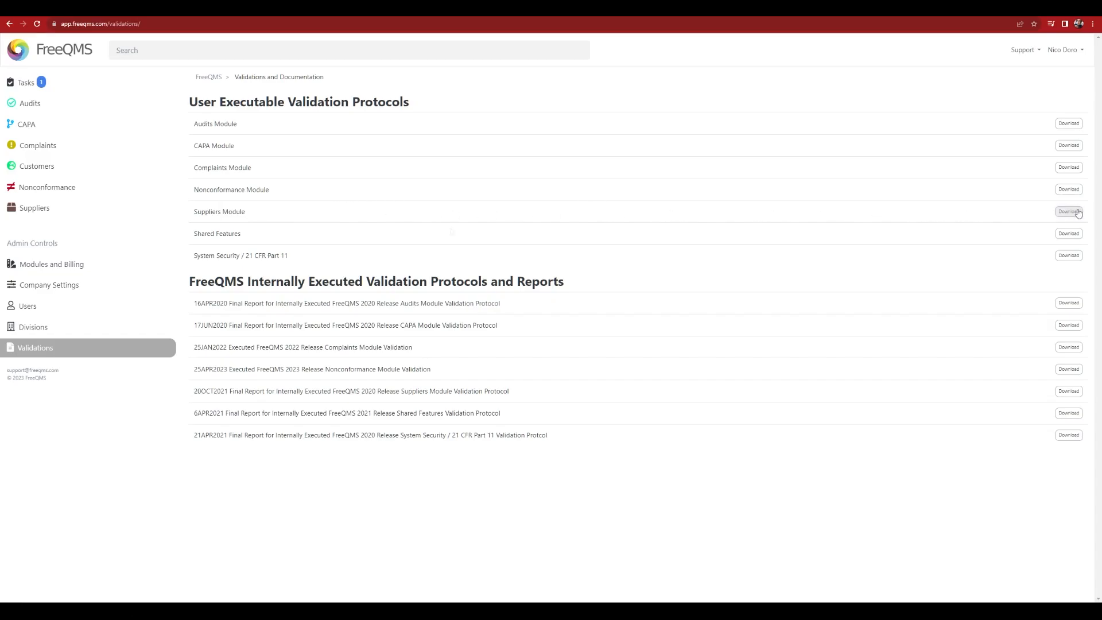
Download the Suppliers Module validation protocol before reaching the Suppliers list
{"action": "left_click", "coordinate": [35, 207]}
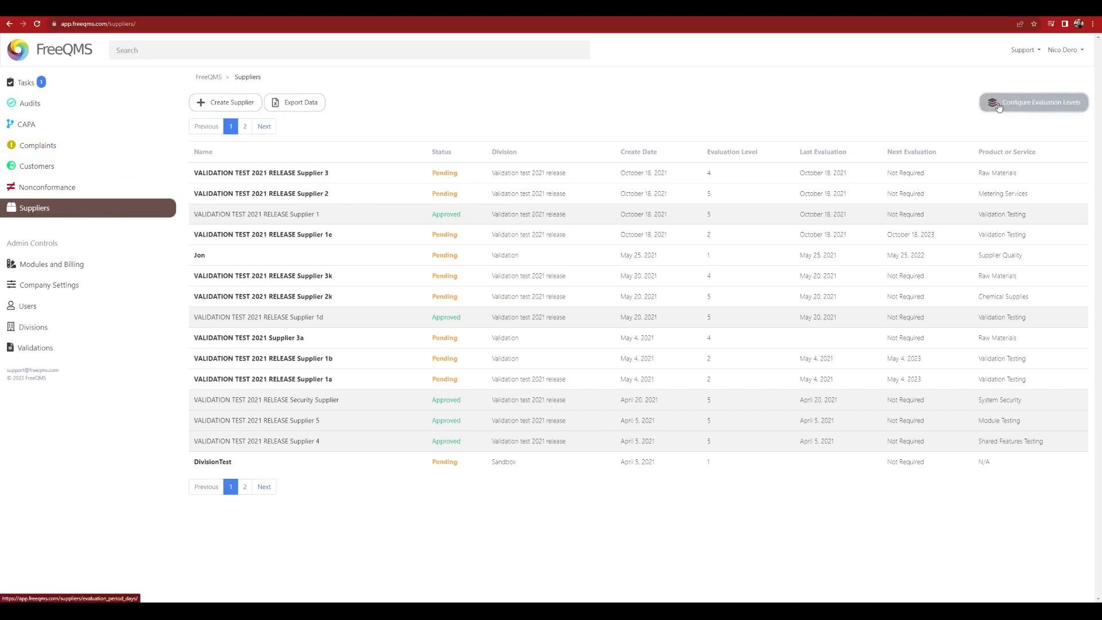
Save evaluation periods Level 1 = 365 and Level 2 = 730 days, then start a new supplier
{"action": "left_click", "coordinate": [1033, 102]}
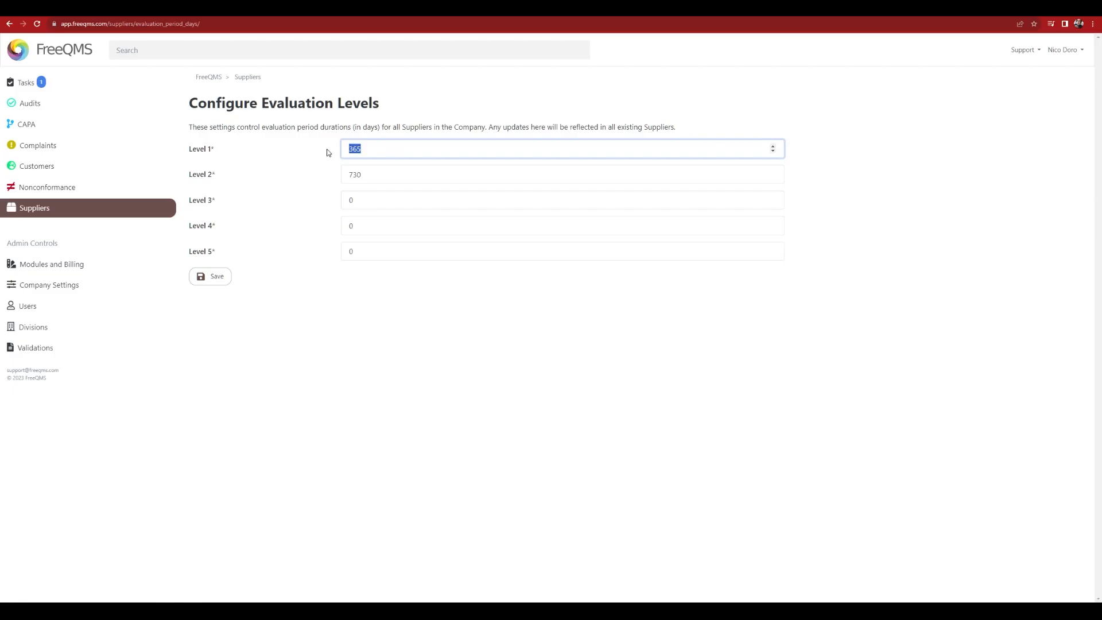
{"action": "left_click", "coordinate": [561, 175]}
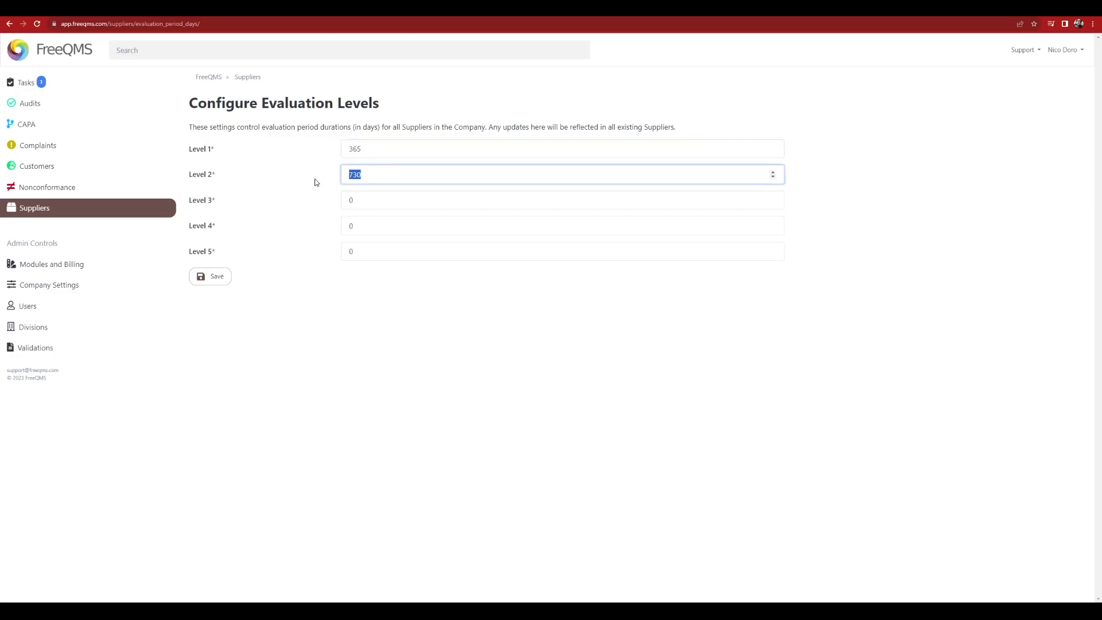
{"action": "mouse_move", "coordinate": [368, 192]}
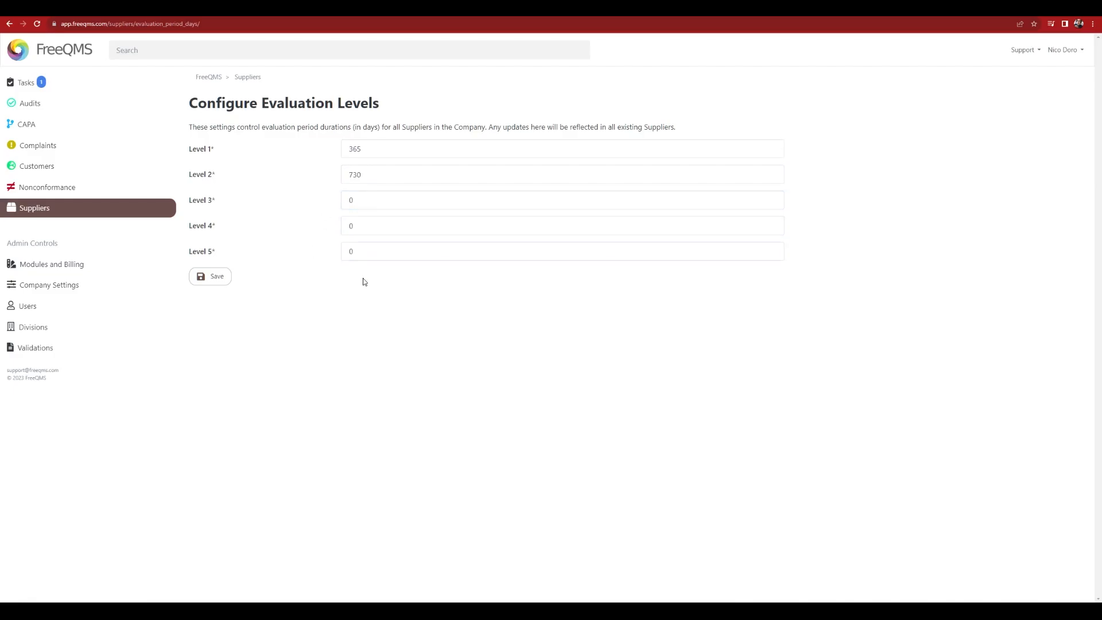
{"action": "left_click", "coordinate": [209, 275]}
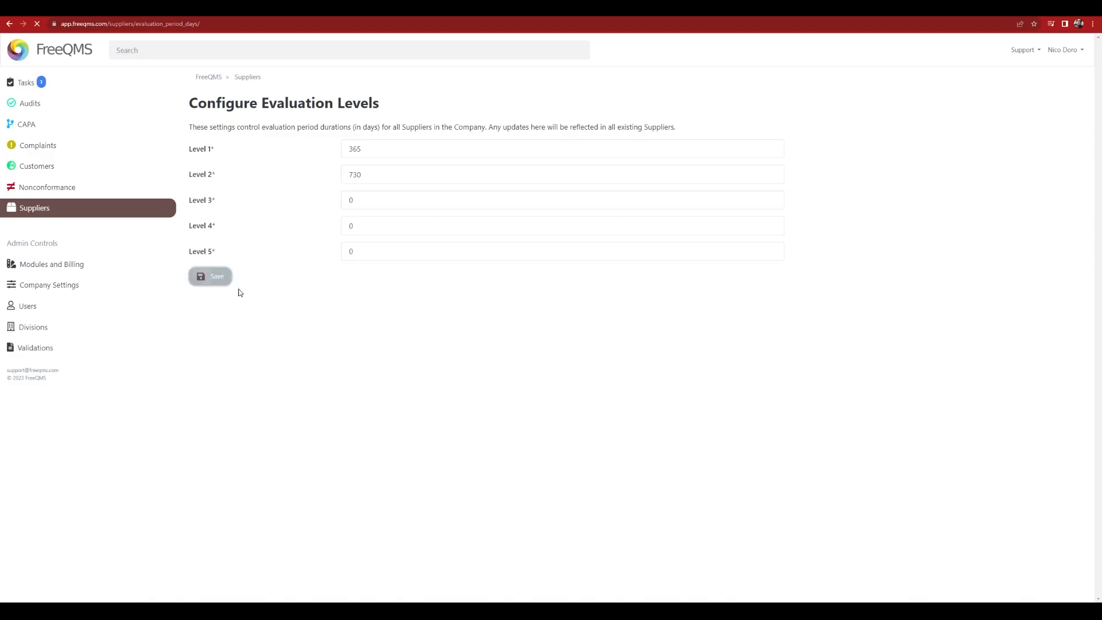
{"action": "left_click", "coordinate": [210, 276]}
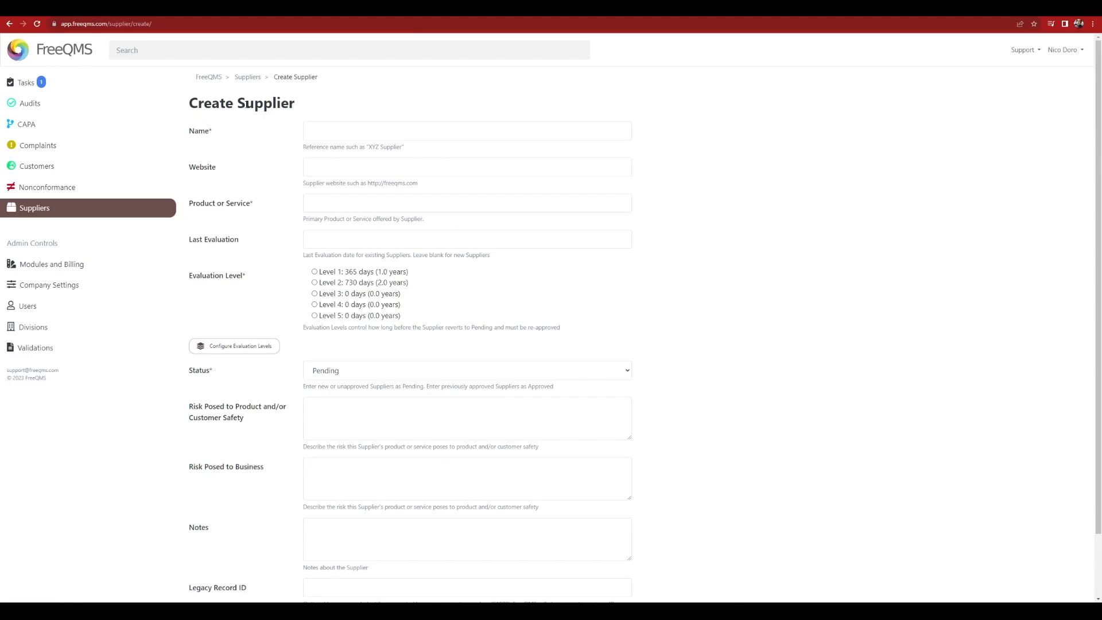
Enter name TestSupplier5Min, website TestSupplier5Min.com and product TestVideos
{"action": "left_click", "coordinate": [466, 131]}
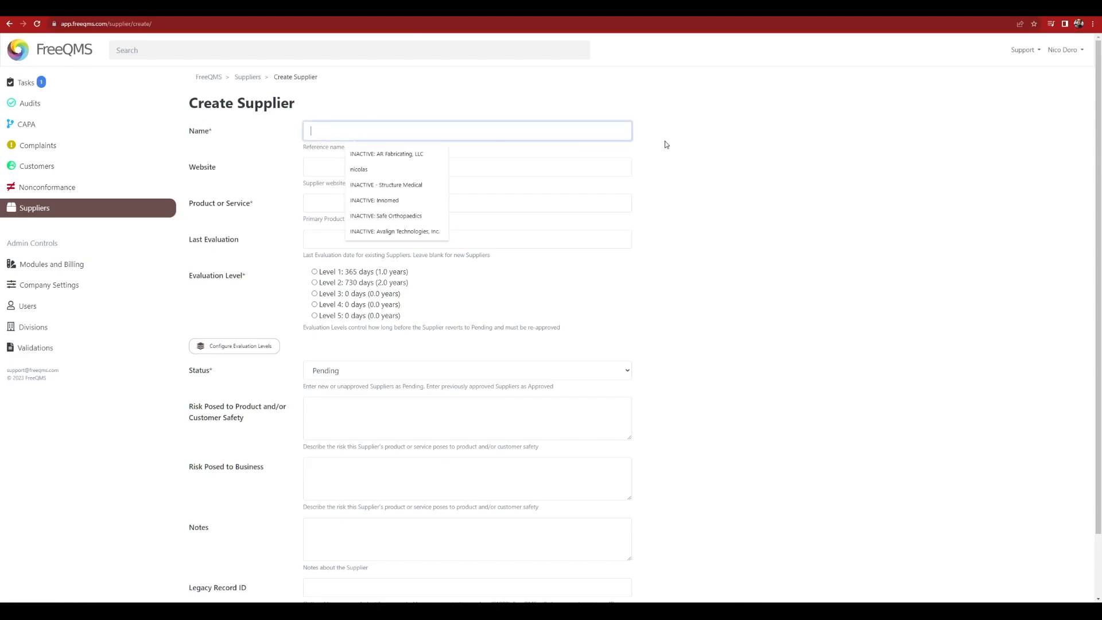
{"action": "type", "text": "TestSupplier5"}
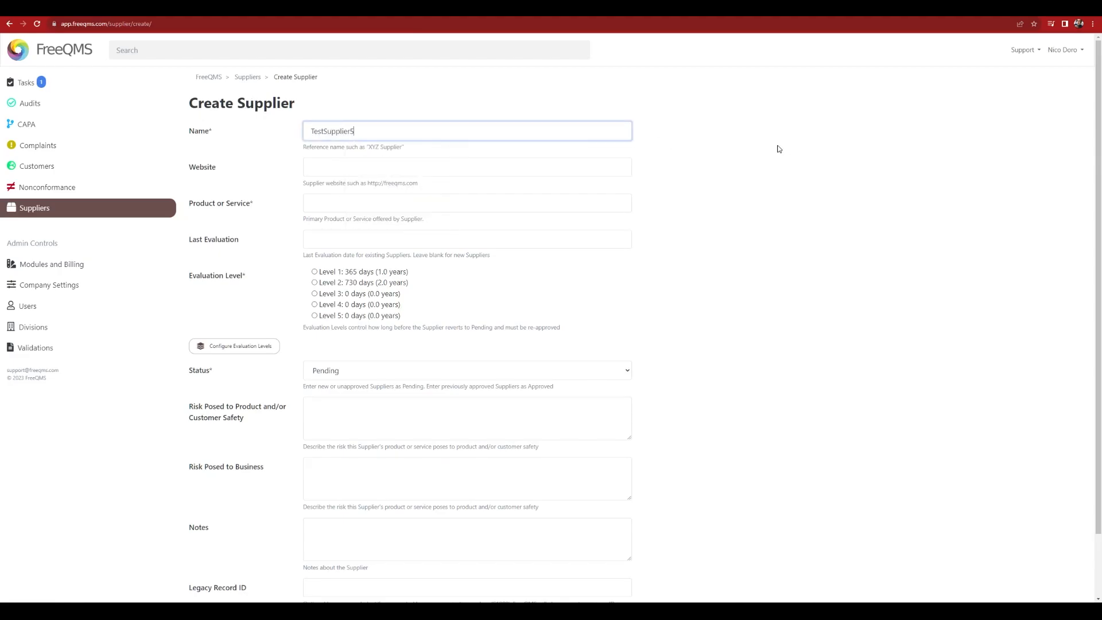
{"action": "type", "text": "TestSupplier5Min"}
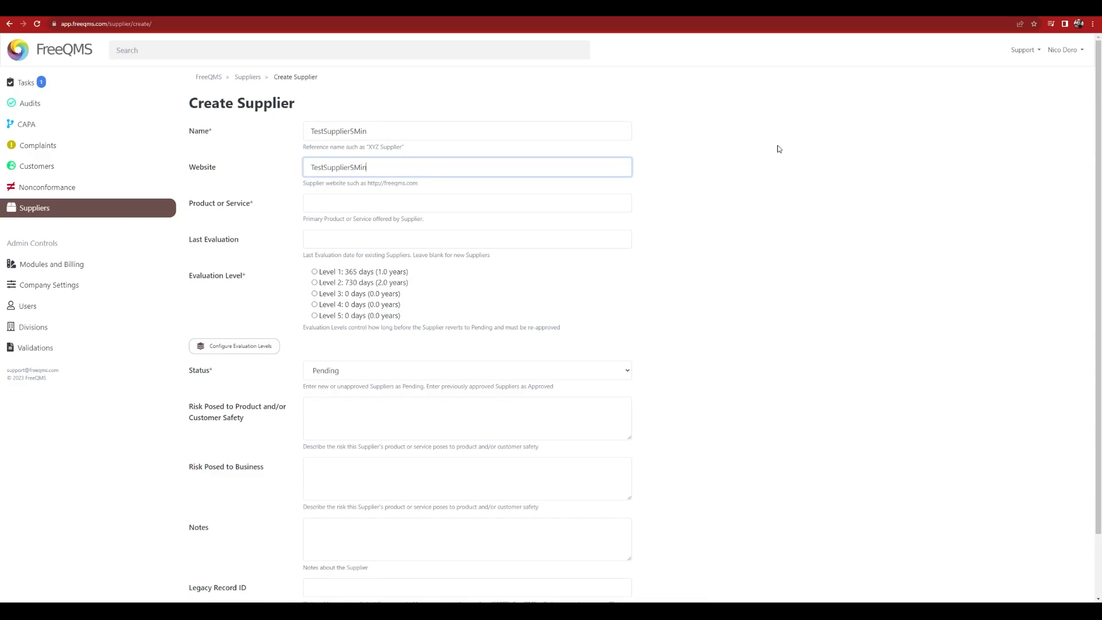
{"action": "type", "text": ".com"}
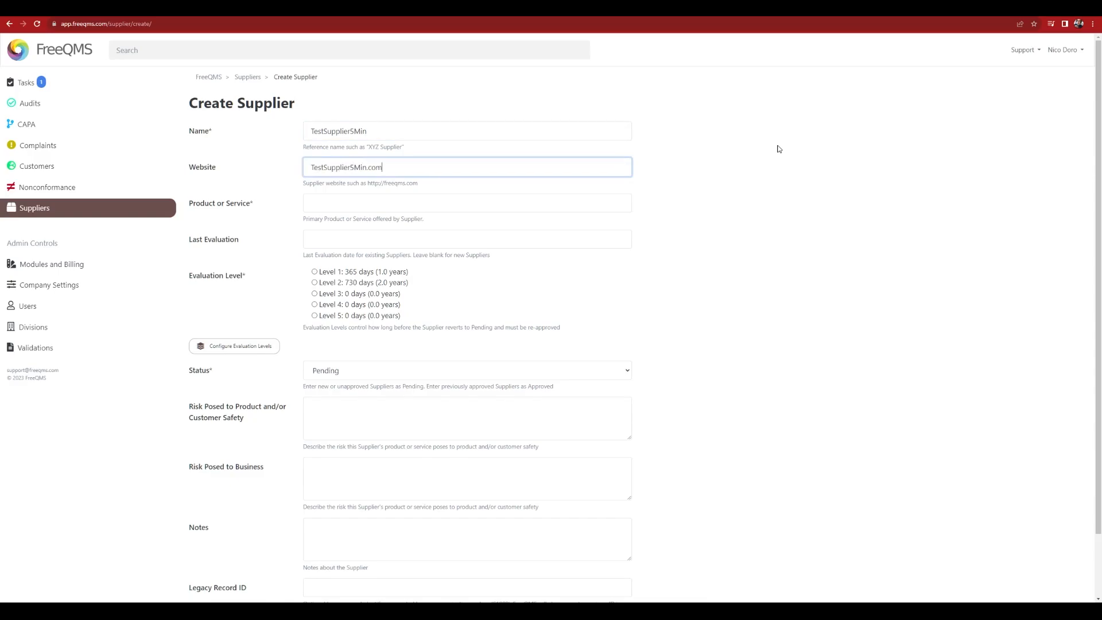
{"action": "left_click", "coordinate": [467, 202]}
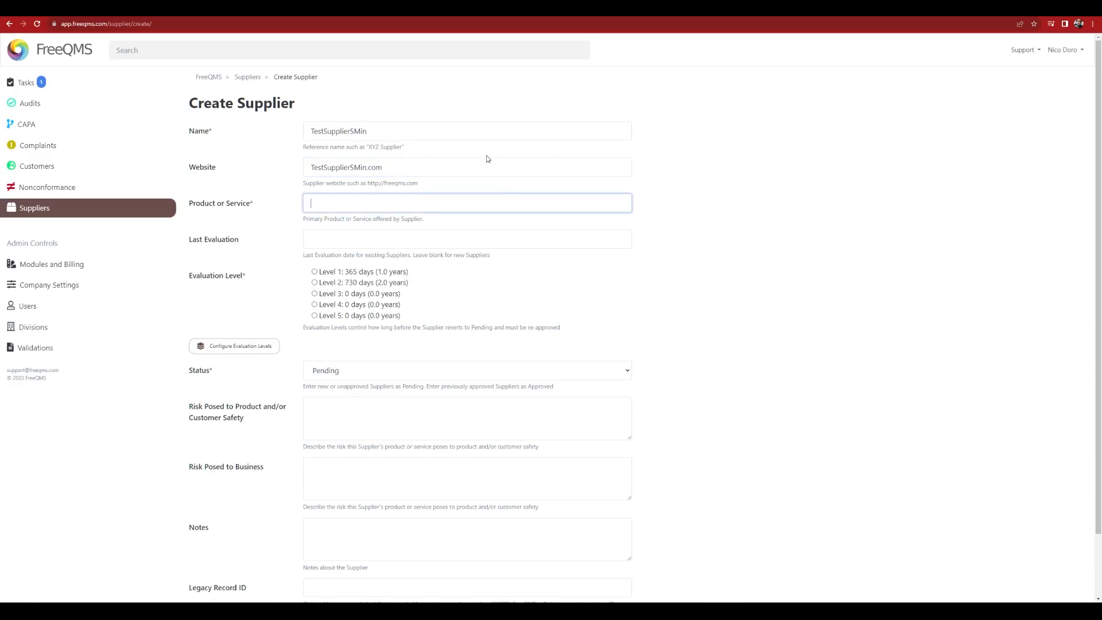
{"action": "type", "text": "TestVideos"}
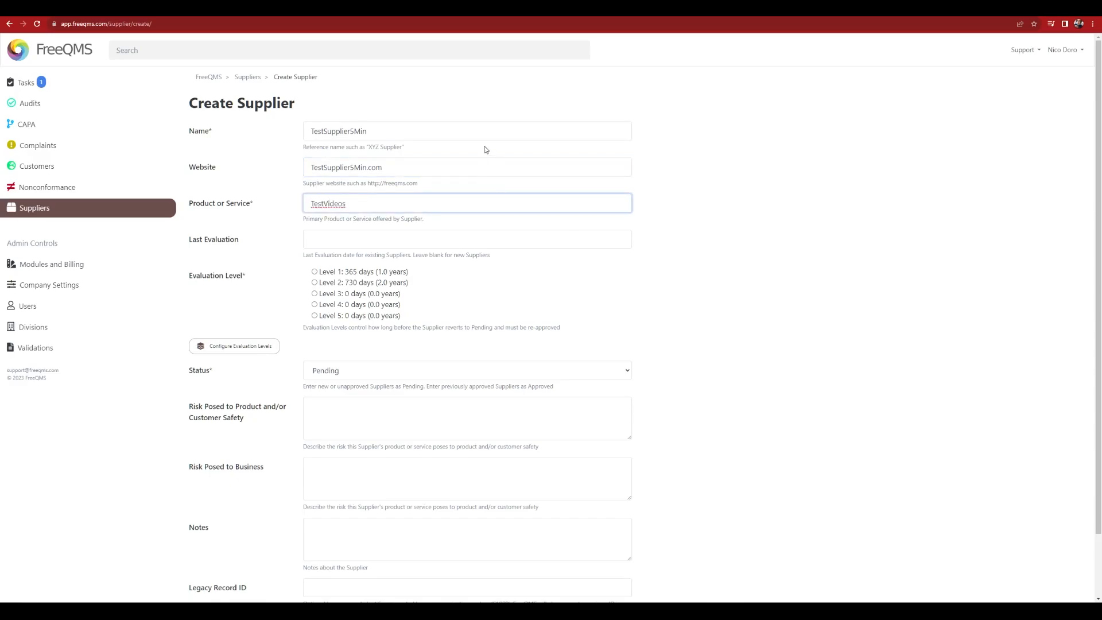
Leave Last Evaluation blank, assign evaluation Level 3 and create the supplier record
{"action": "left_click", "coordinate": [466, 239]}
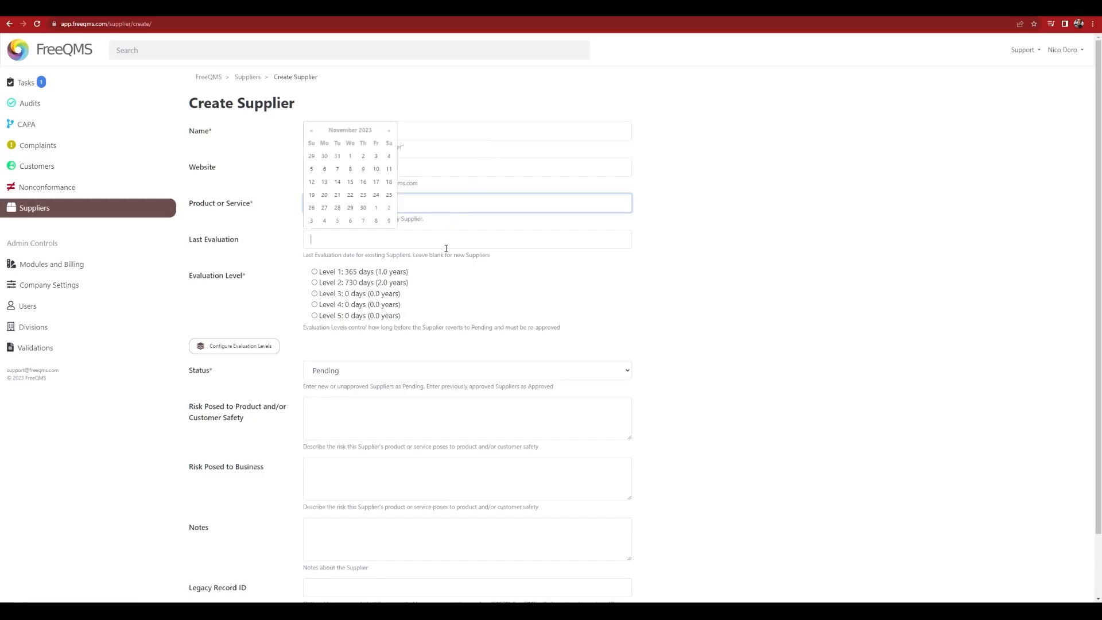
{"action": "left_click", "coordinate": [466, 238]}
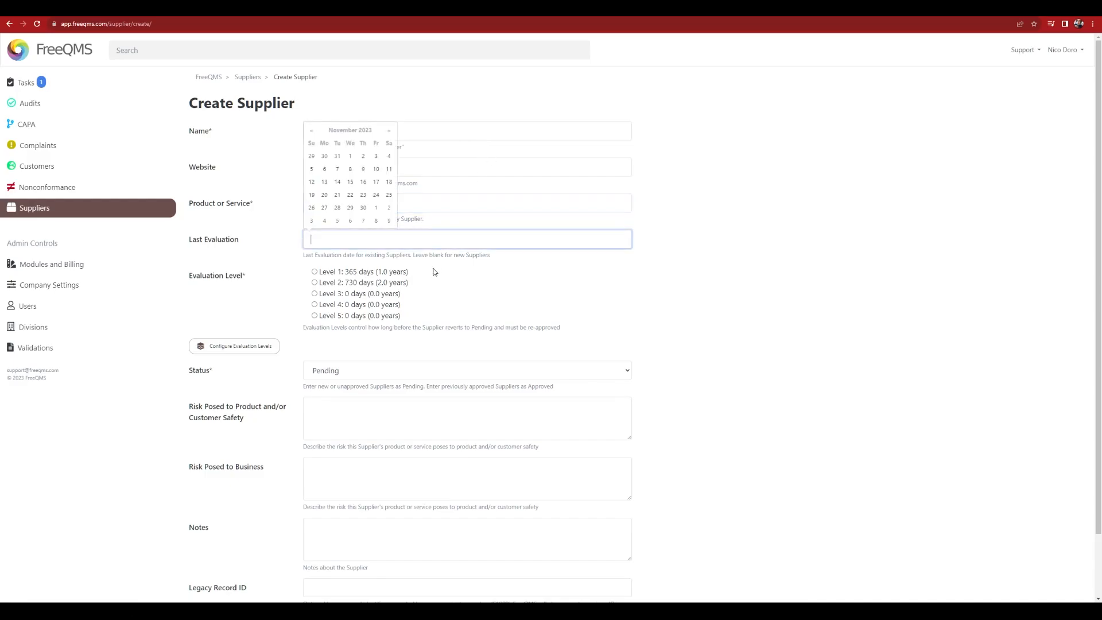
{"action": "left_click", "coordinate": [315, 292]}
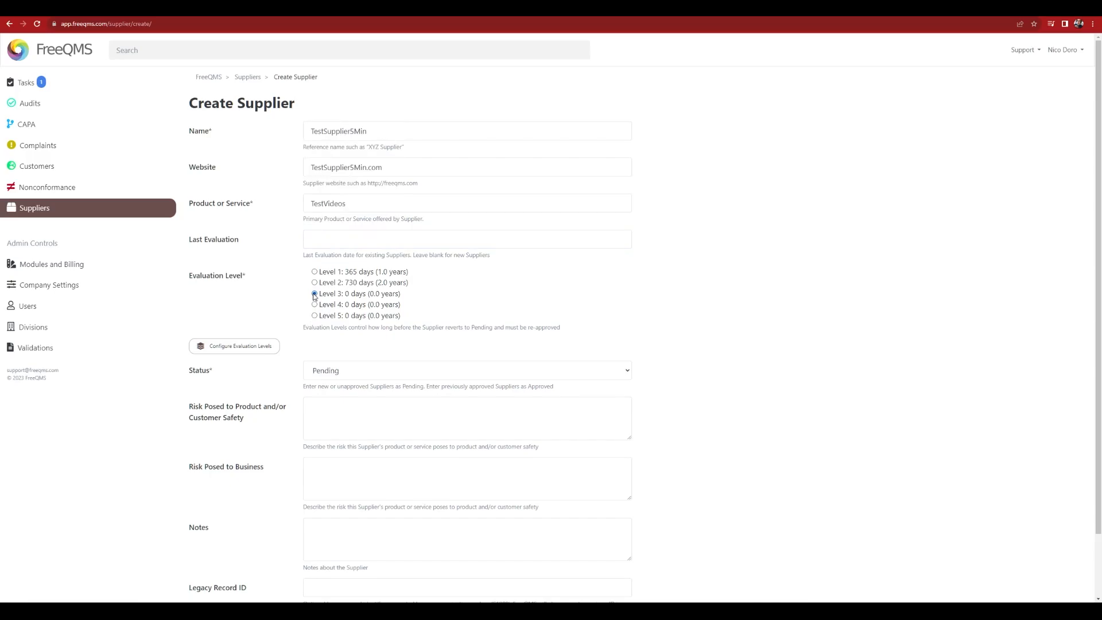
{"action": "scroll", "scroll_direction": "down", "scroll_amount": 3}
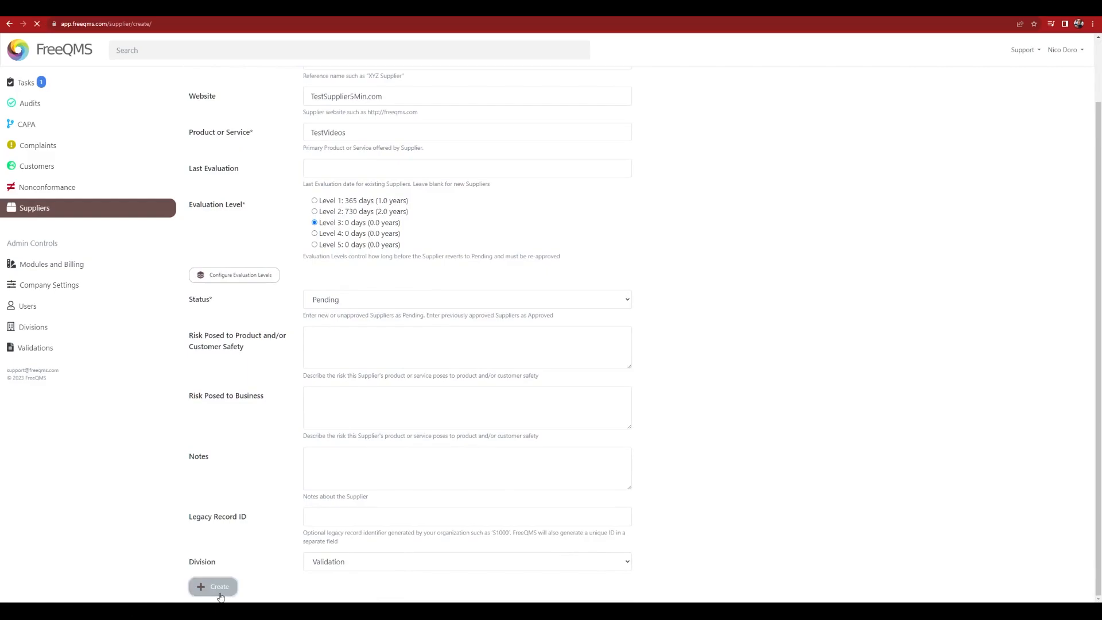
{"action": "left_click", "coordinate": [213, 586]}
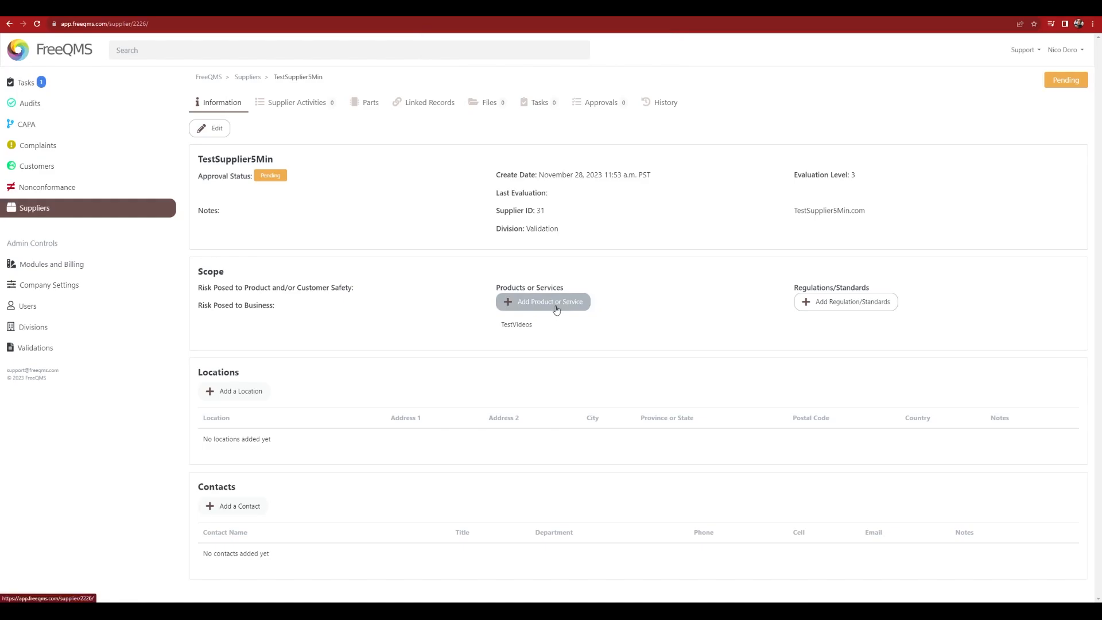
{"action": "left_click", "coordinate": [549, 301]}
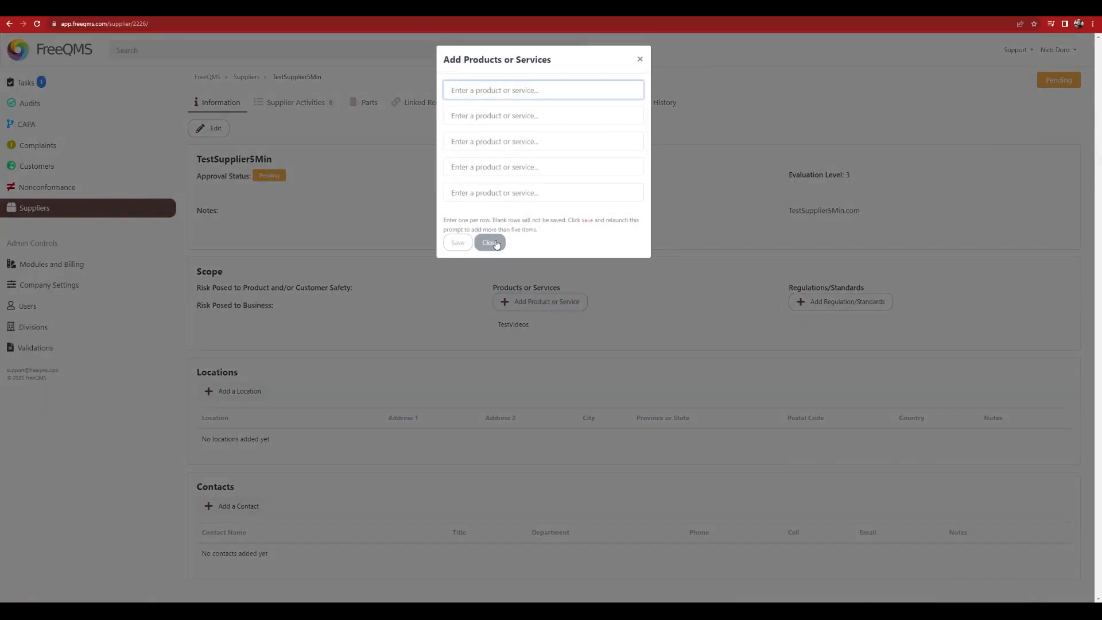
{"action": "left_click", "coordinate": [490, 243]}
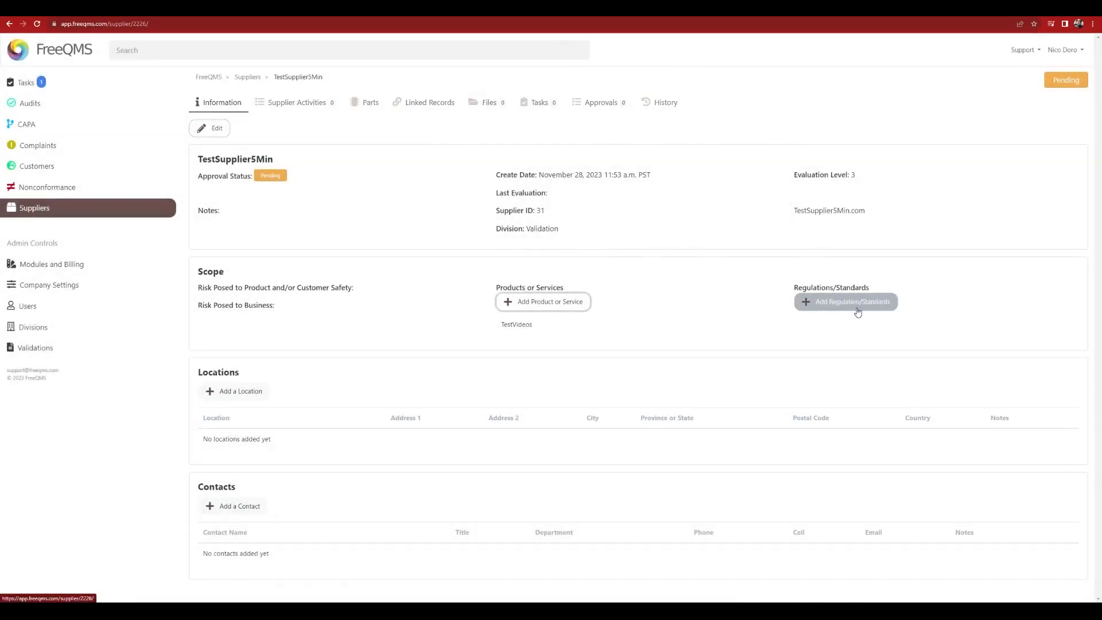
{"action": "left_click", "coordinate": [853, 302]}
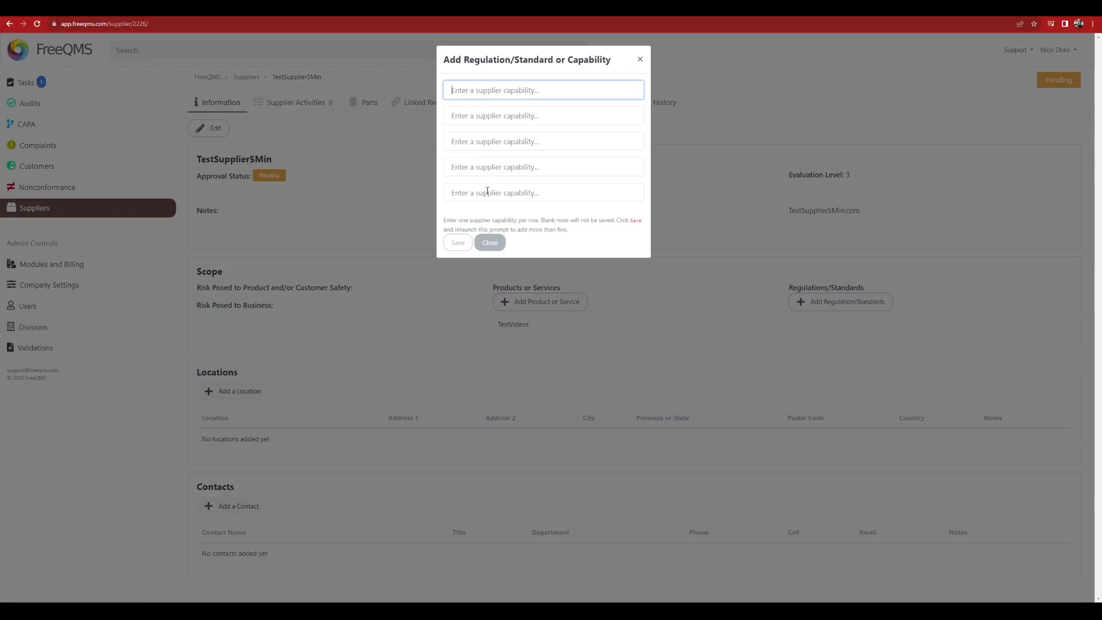
{"action": "left_click", "coordinate": [489, 243]}
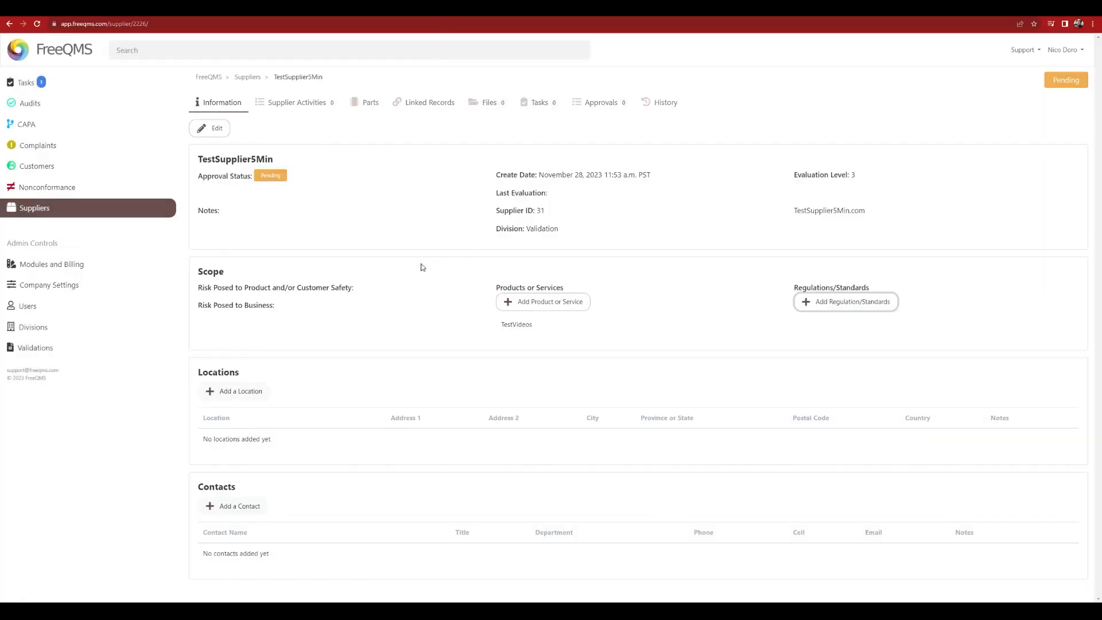
{"action": "left_click", "coordinate": [240, 391]}
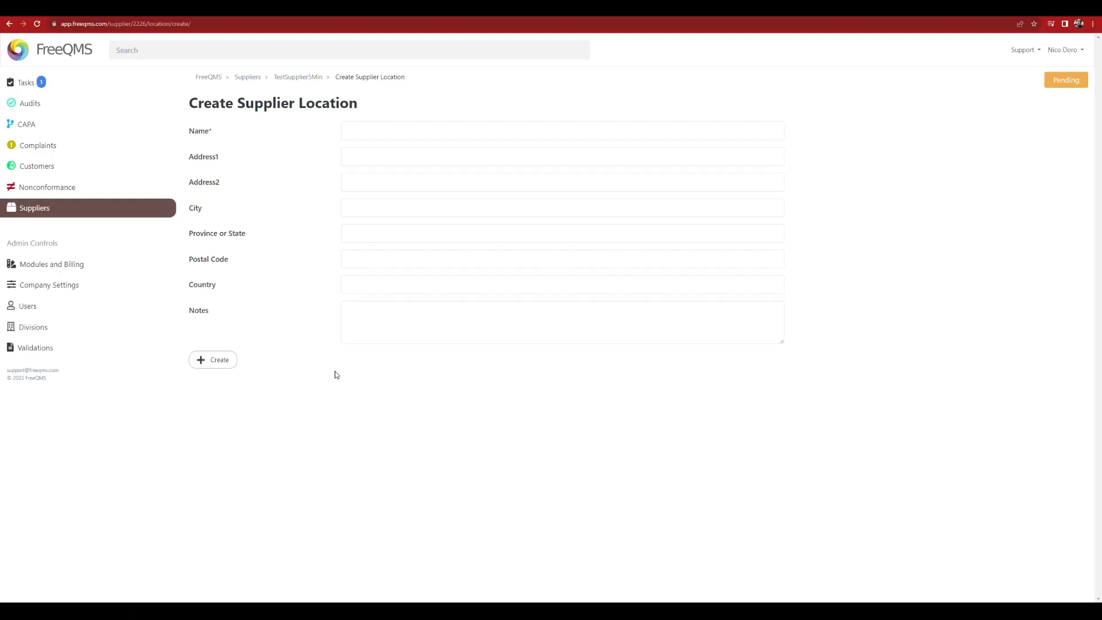
{"action": "mouse_move", "coordinate": [357, 346]}
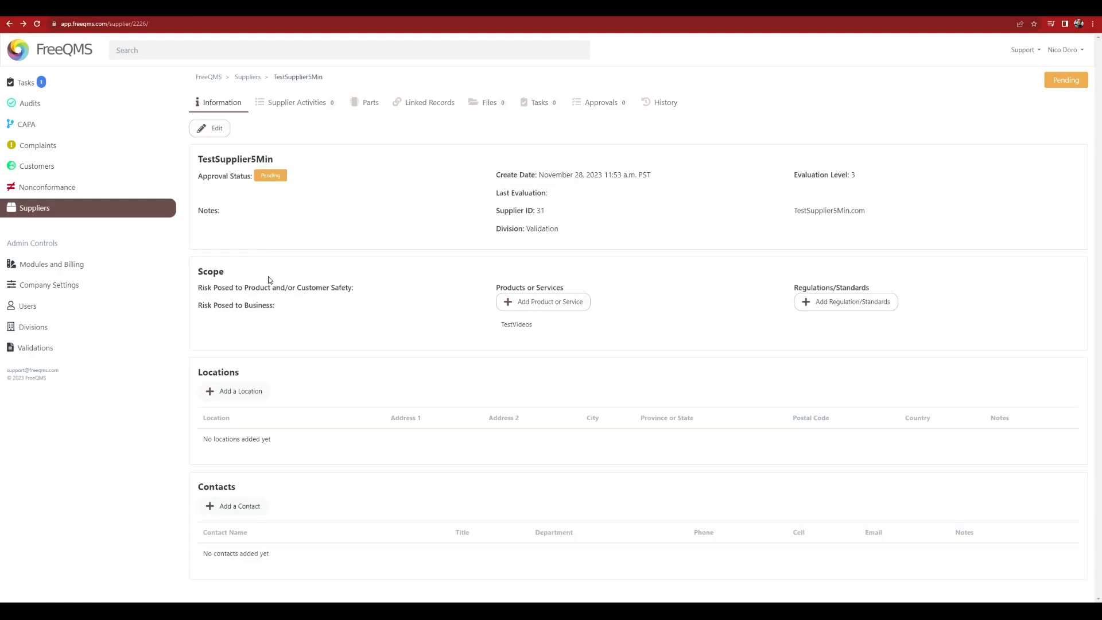
{"action": "left_click", "coordinate": [237, 506]}
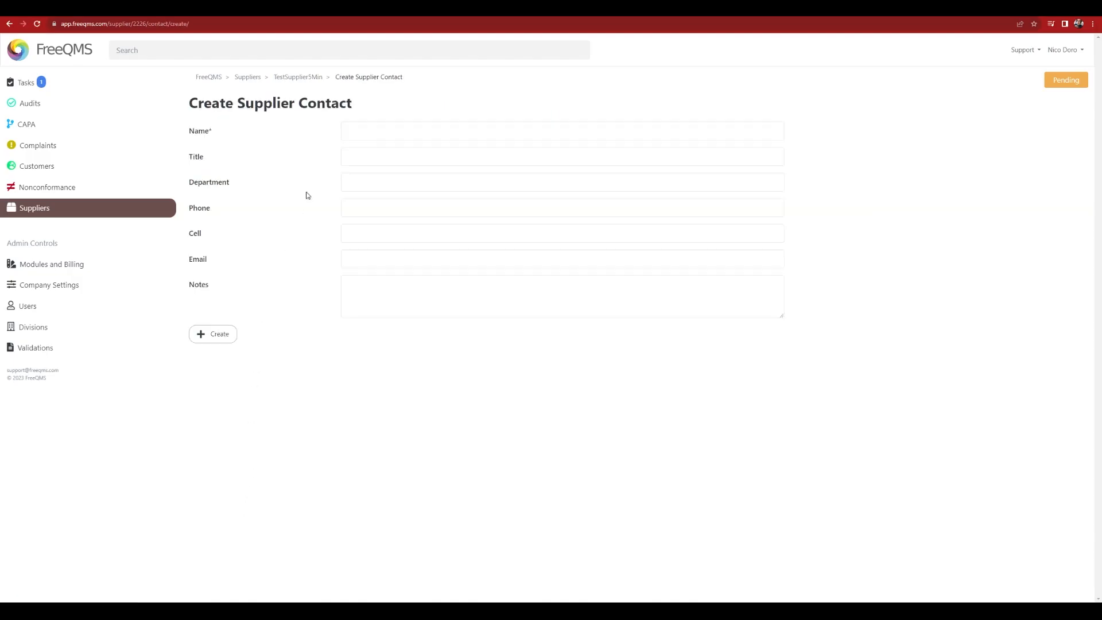
{"action": "mouse_move", "coordinate": [351, 355]}
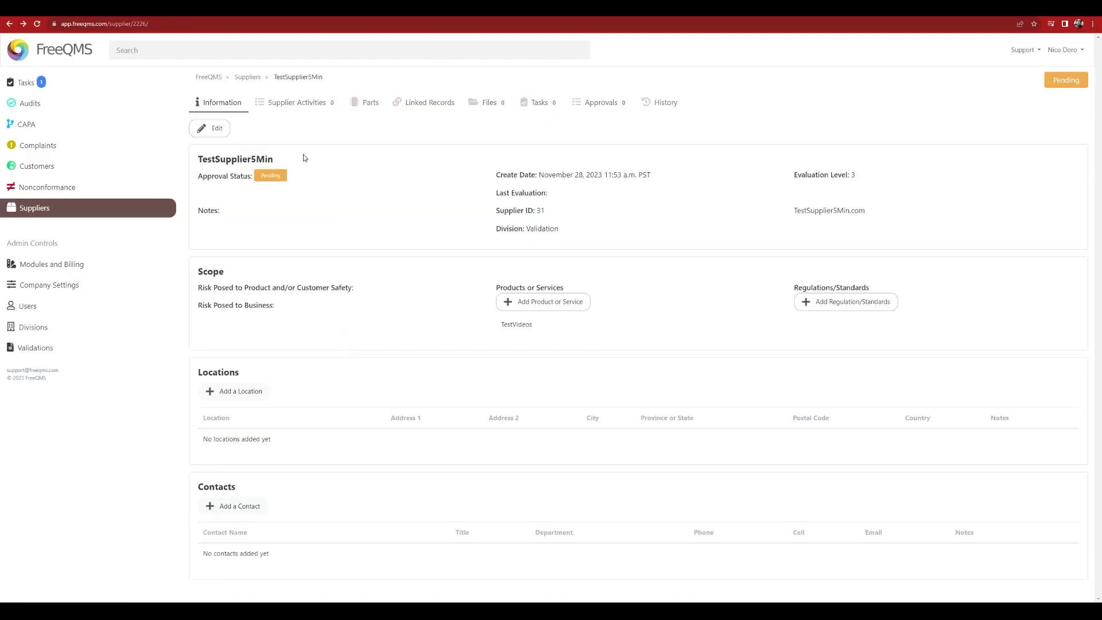
Preview the Monitor and Measure Performance and Notify External Party activity forms for TestSupplier5Min
{"action": "left_click", "coordinate": [295, 102]}
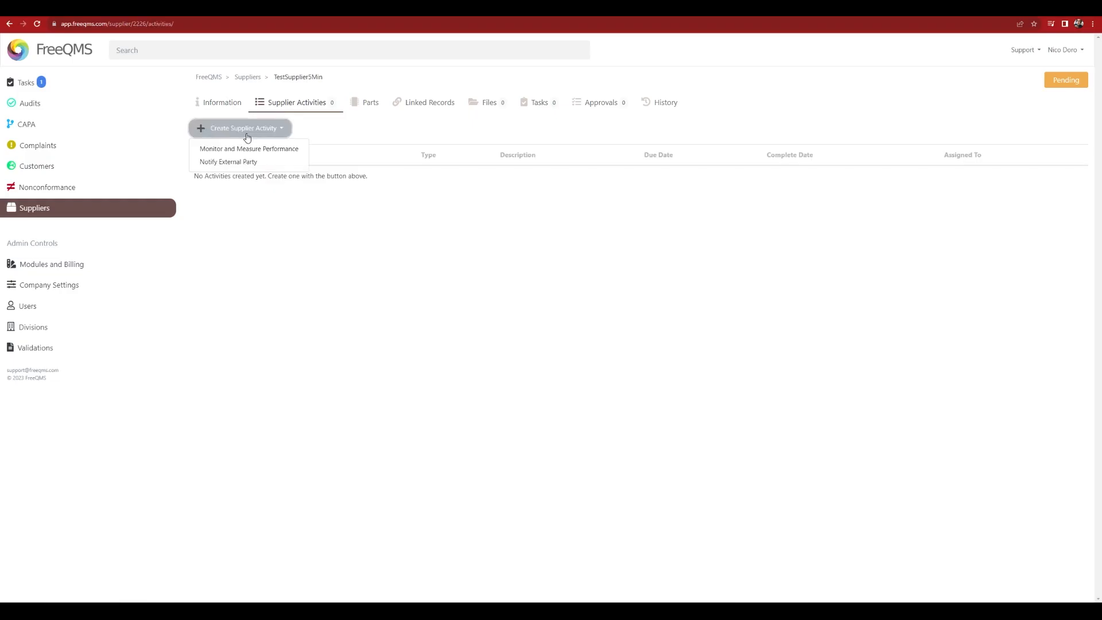
{"action": "left_click", "coordinate": [249, 148]}
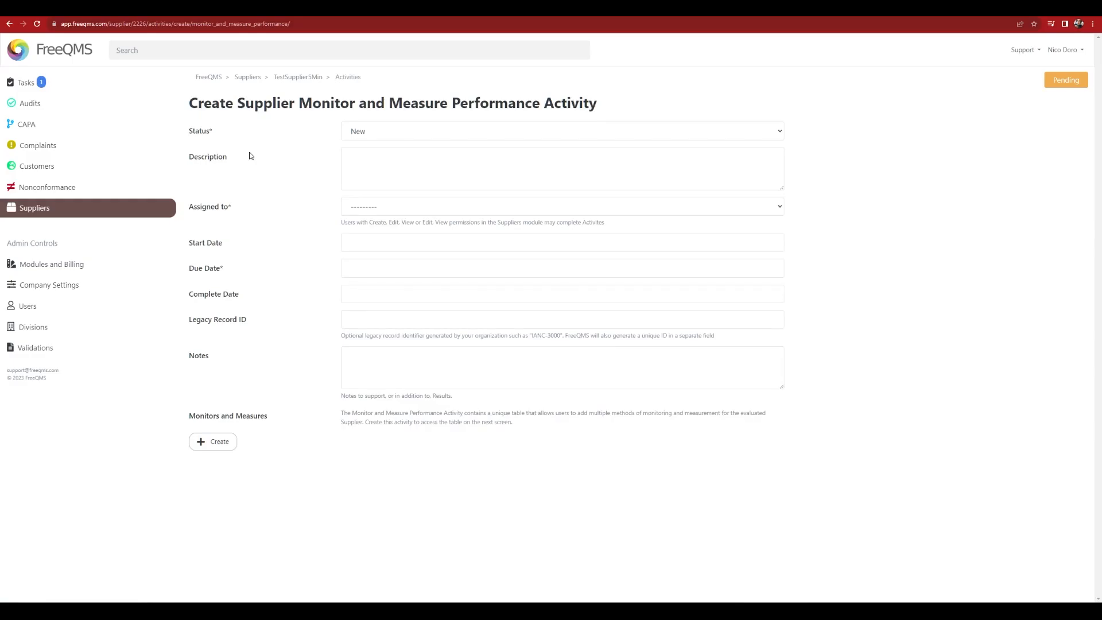
{"action": "mouse_move", "coordinate": [288, 256]}
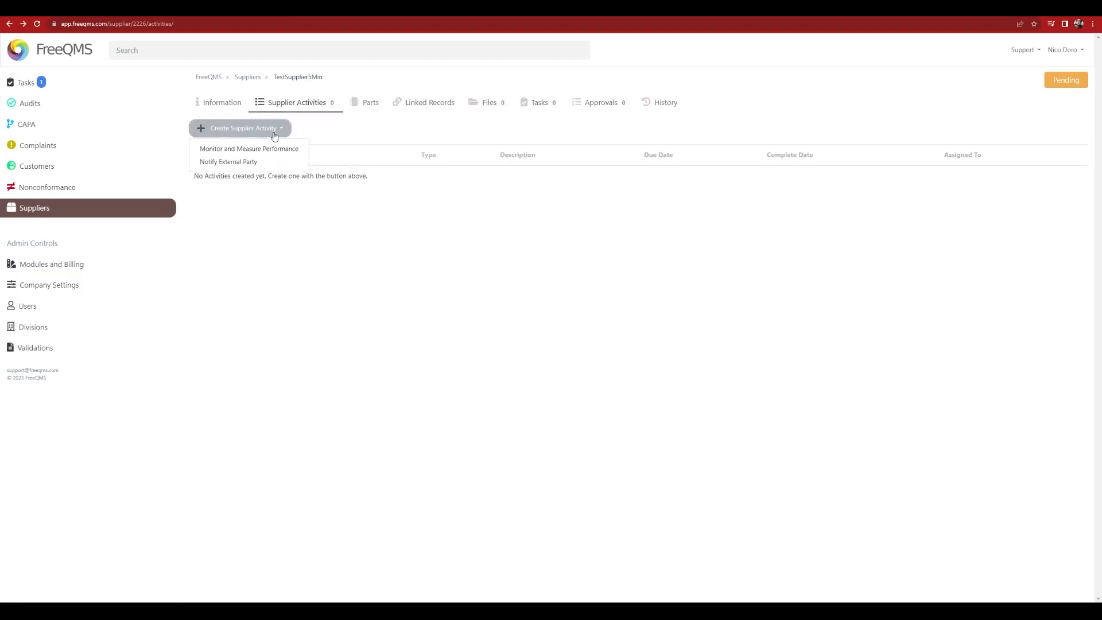
{"action": "left_click", "coordinate": [229, 161]}
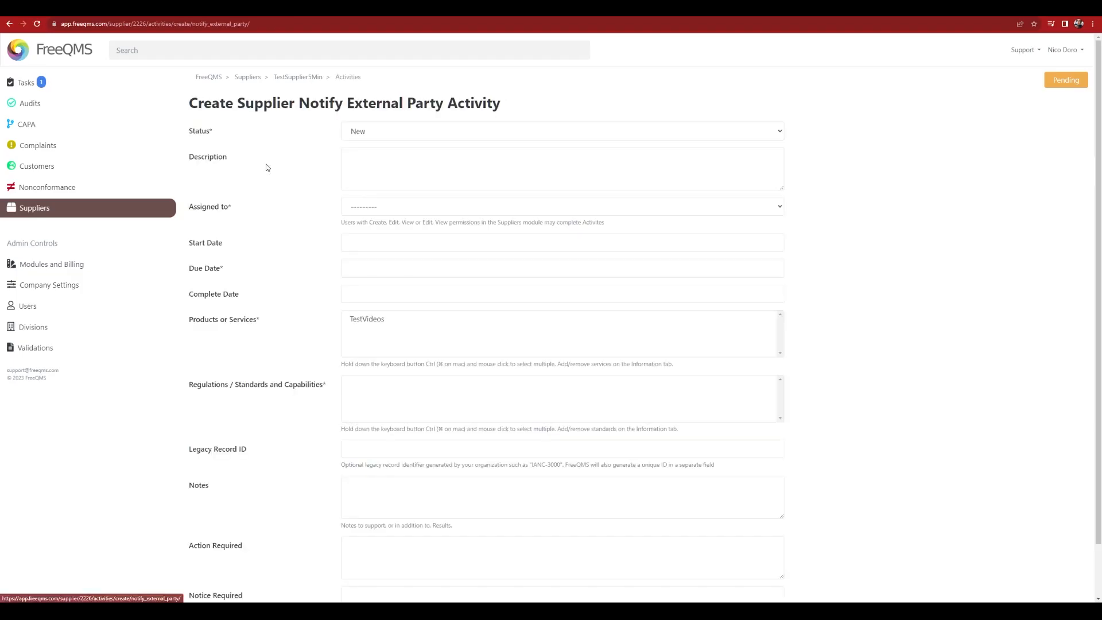
{"action": "scroll", "scroll_direction": "down", "scroll_amount": 3}
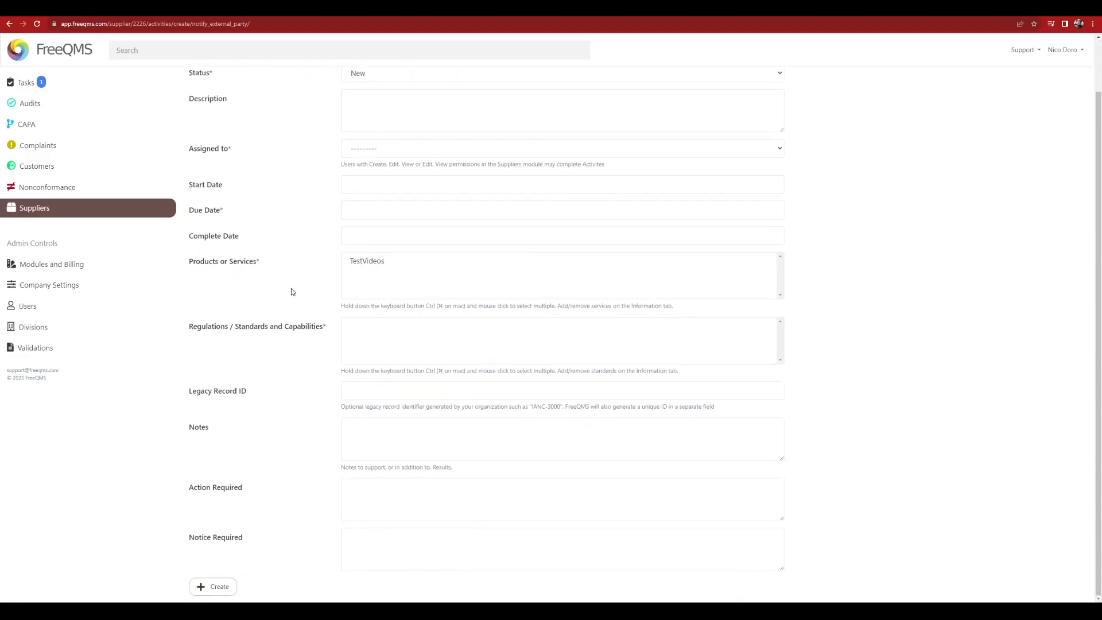
{"action": "mouse_move", "coordinate": [306, 534]}
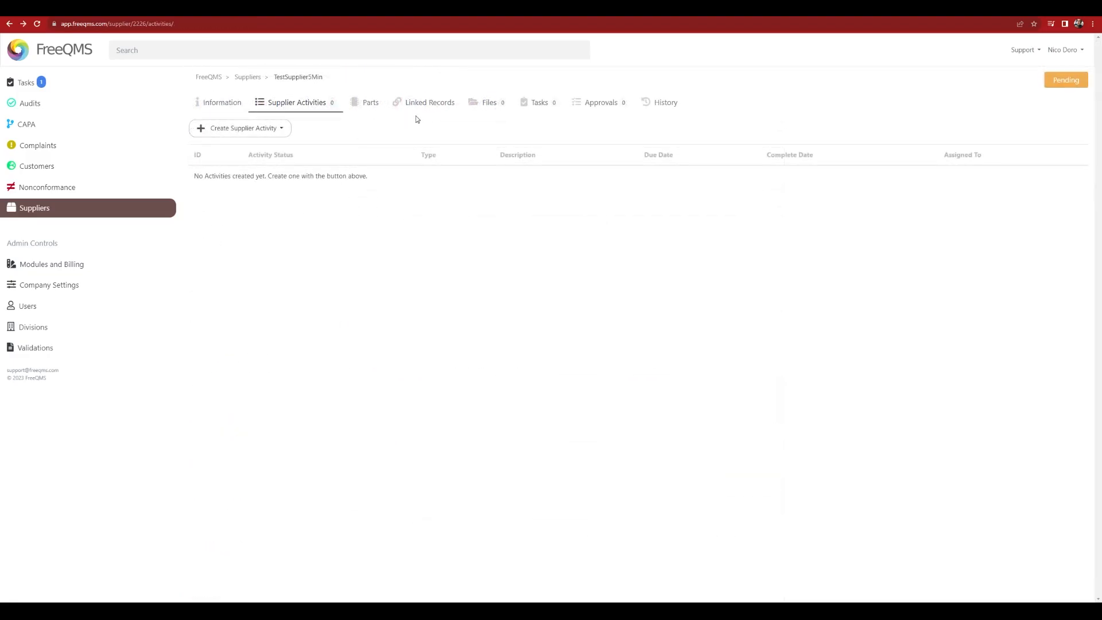
Preview the Upload Files form for the supplier, then switch to its empty Approvals list
{"action": "left_click", "coordinate": [488, 103]}
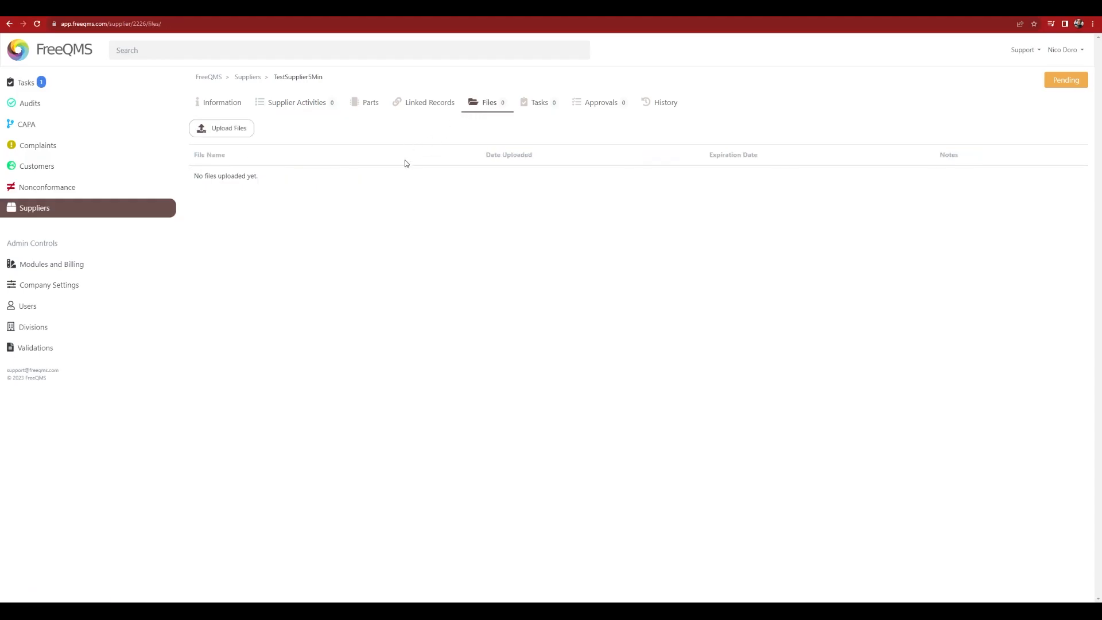
{"action": "left_click", "coordinate": [221, 128]}
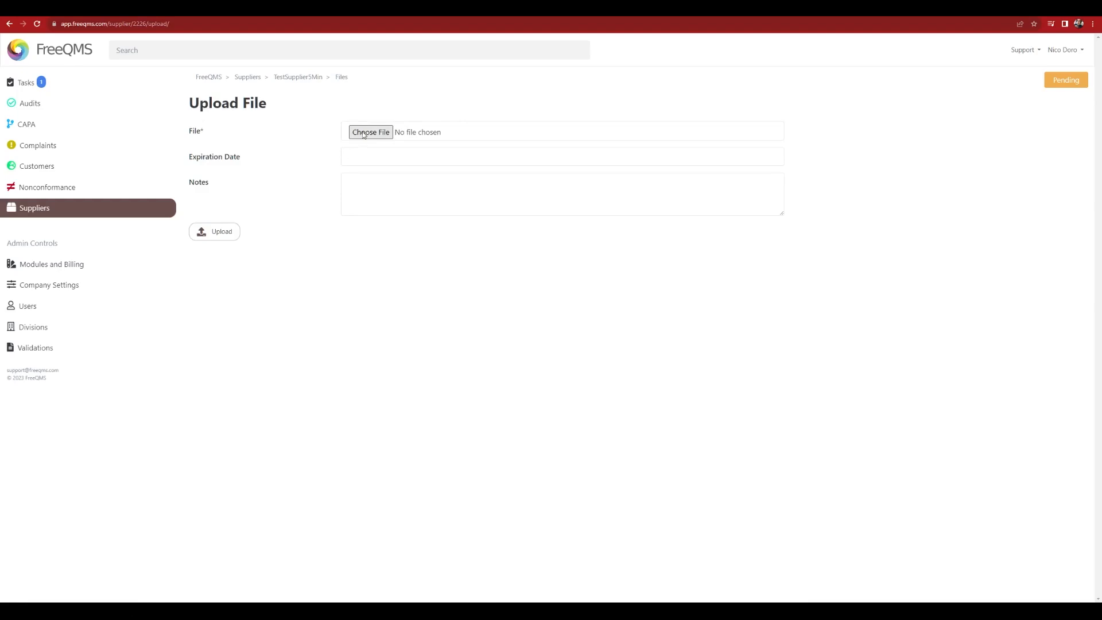
{"action": "mouse_move", "coordinate": [370, 217]}
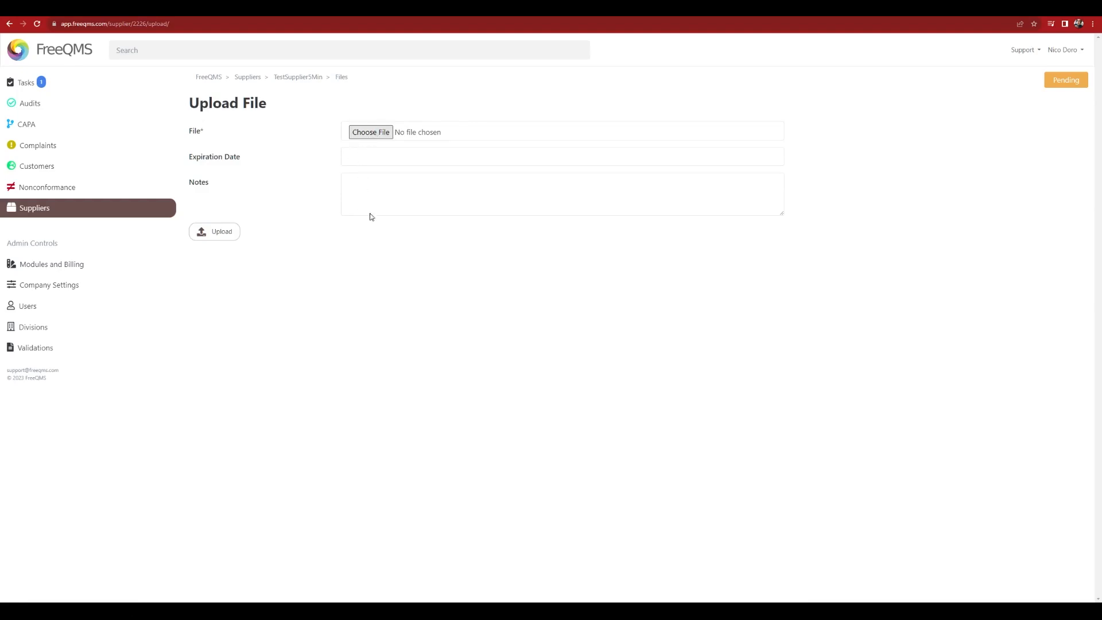
{"action": "left_click", "coordinate": [600, 102]}
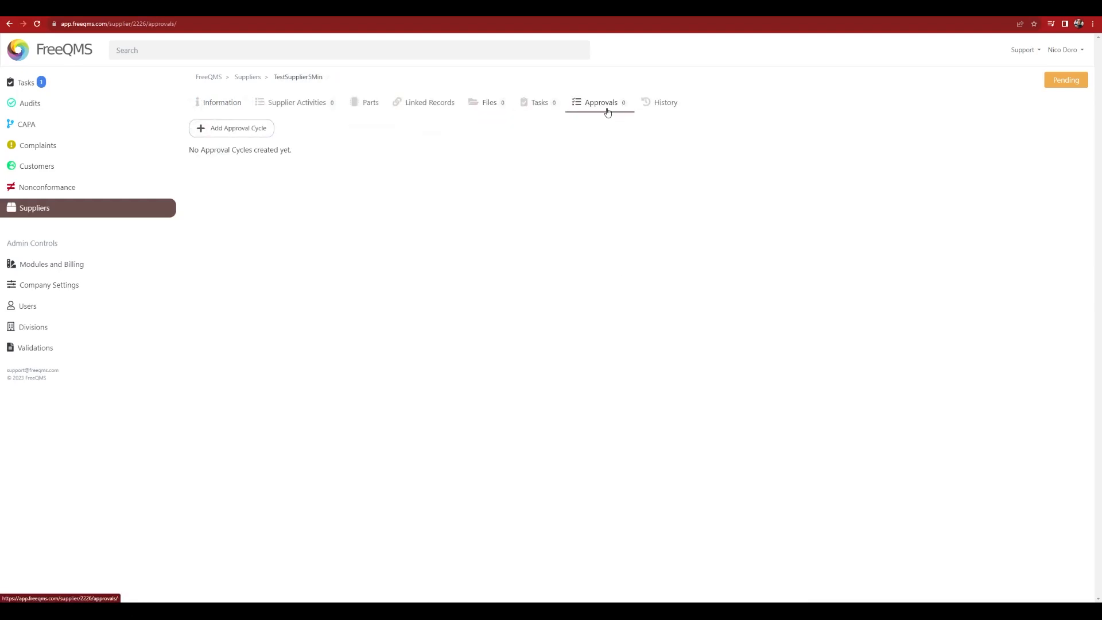
Create approval cycle Test5Approval with comments 'Test Approval' and one approver
{"action": "left_click", "coordinate": [230, 128]}
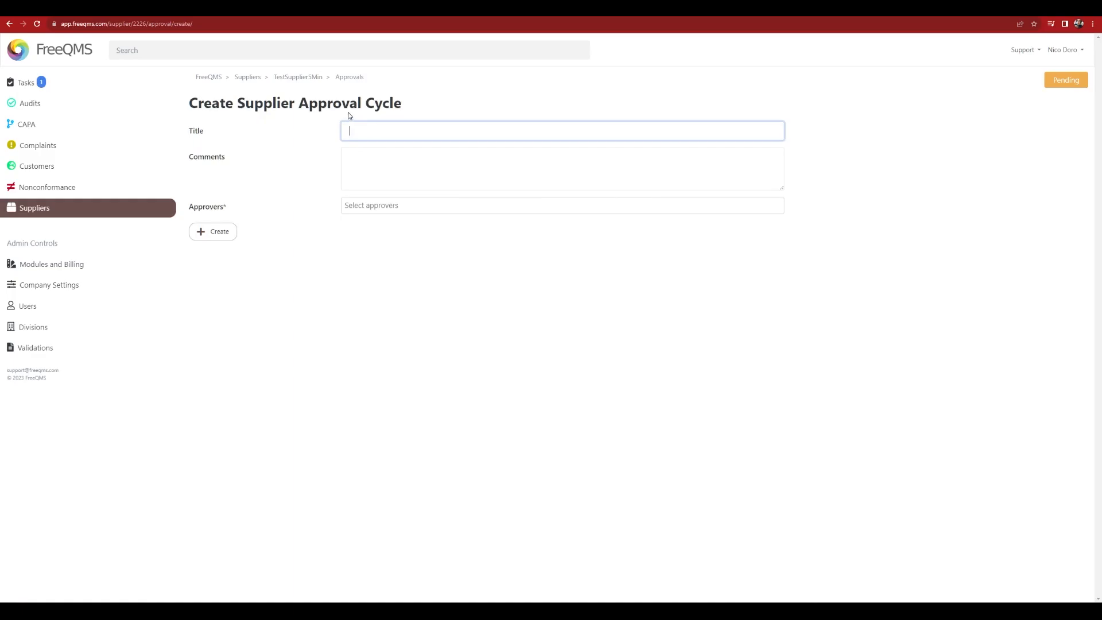
{"action": "type", "text": "Test5Approval"}
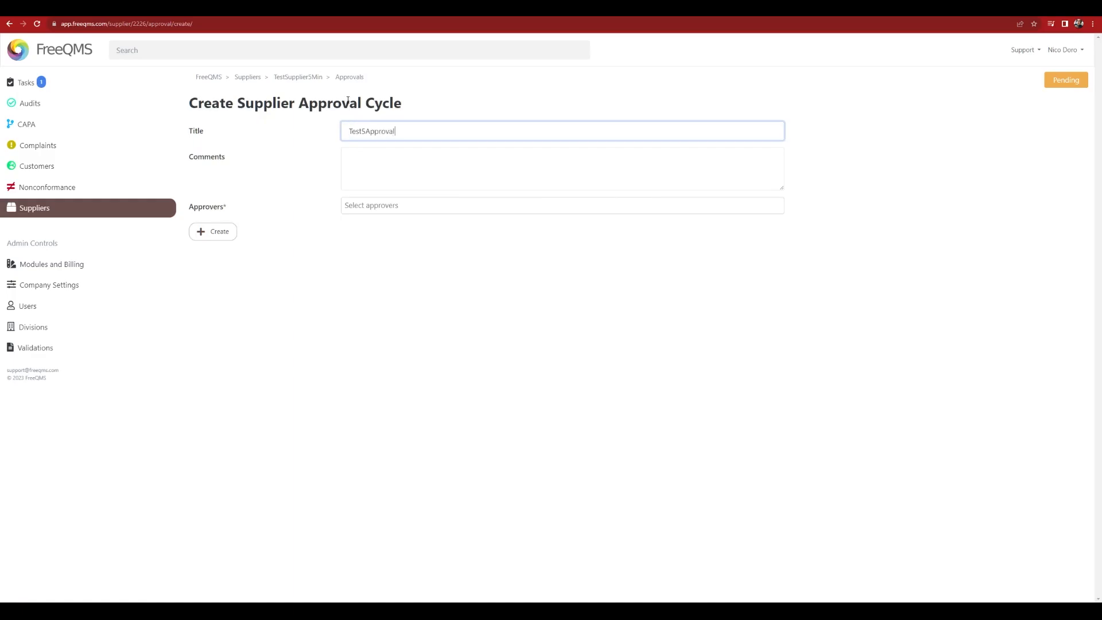
{"action": "type", "text": "Test Approval"}
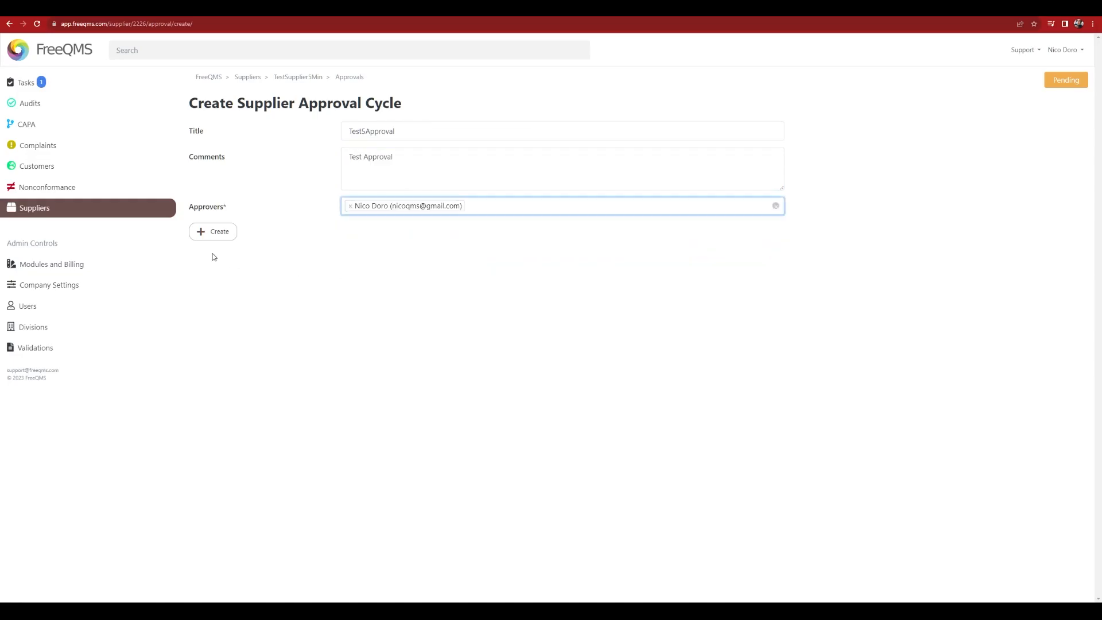
{"action": "left_click", "coordinate": [212, 231]}
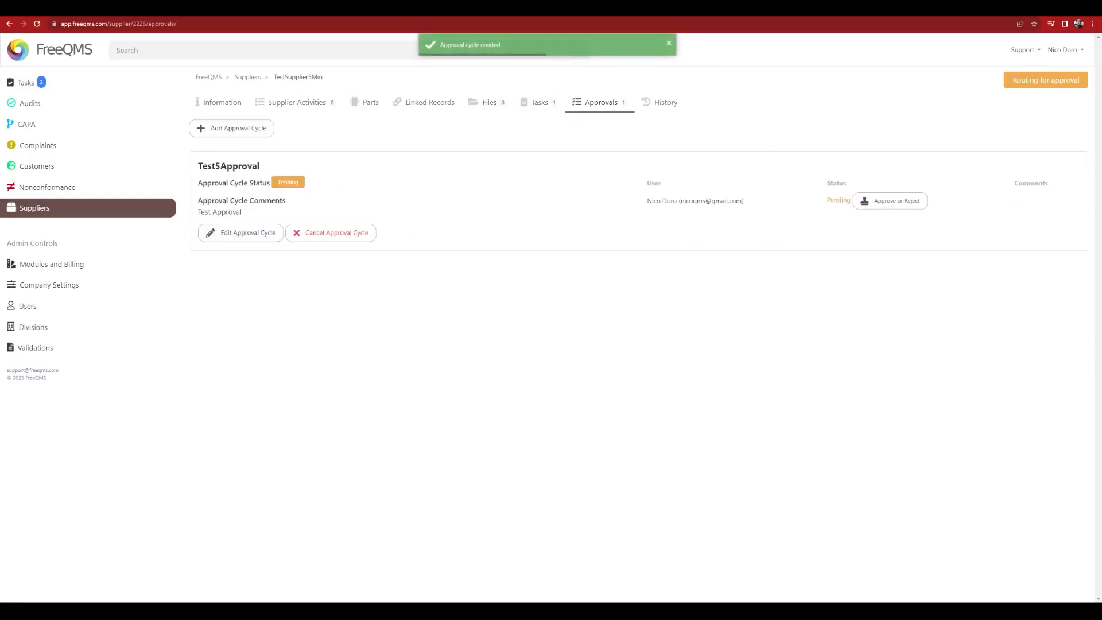
Review the supplier's history entry logging the approval cycle creation
{"action": "left_click", "coordinate": [664, 102]}
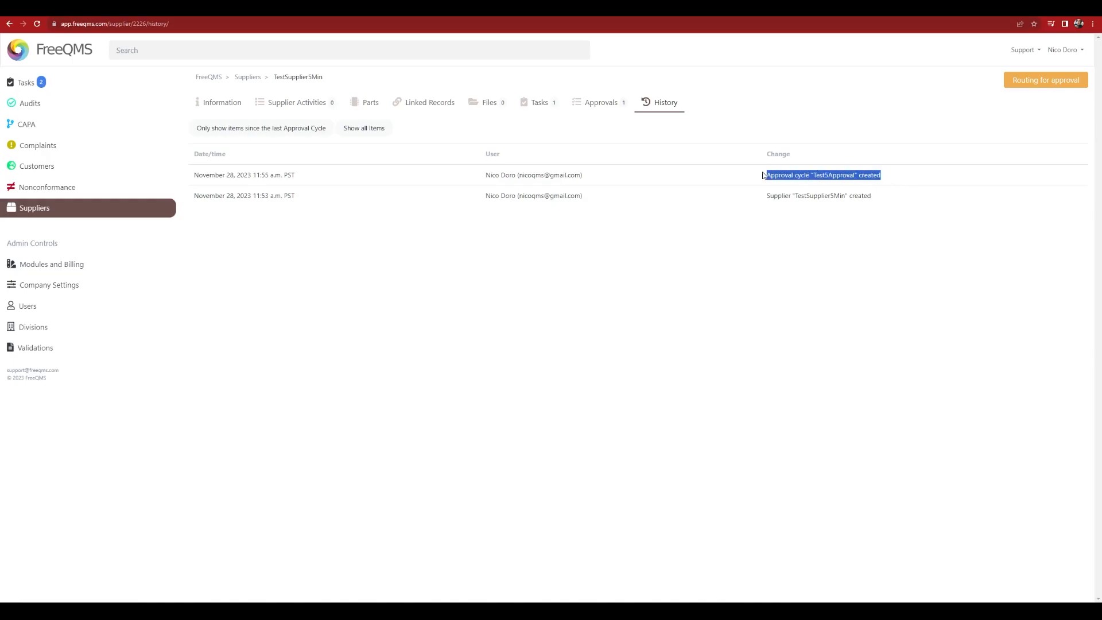
{"action": "left_click", "coordinate": [740, 295]}
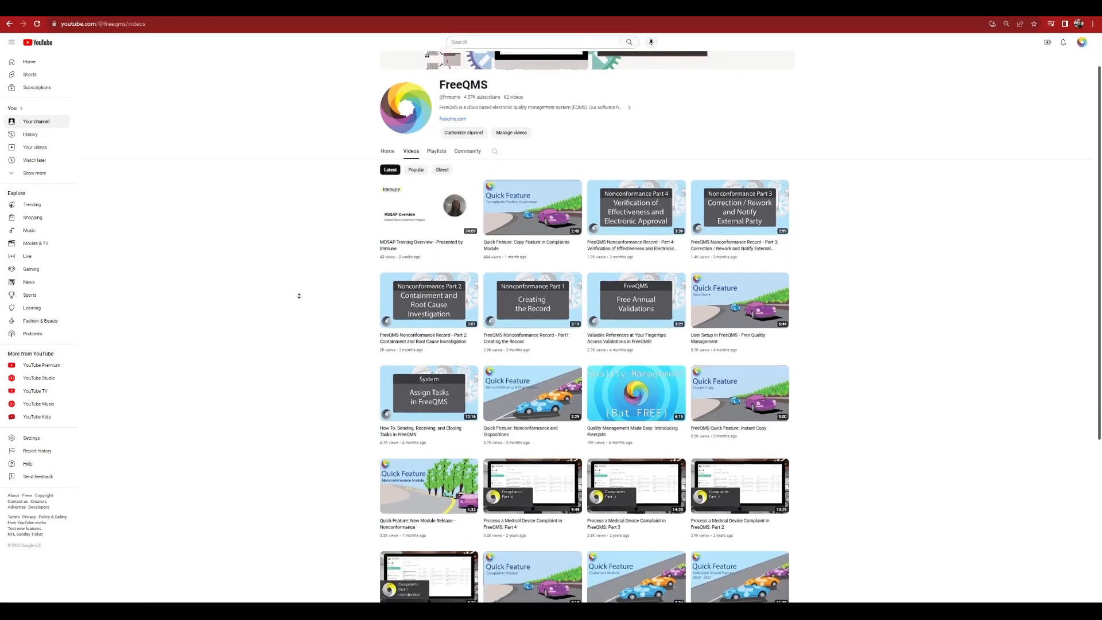
{"action": "scroll", "scroll_direction": "down", "scroll_amount": 3}
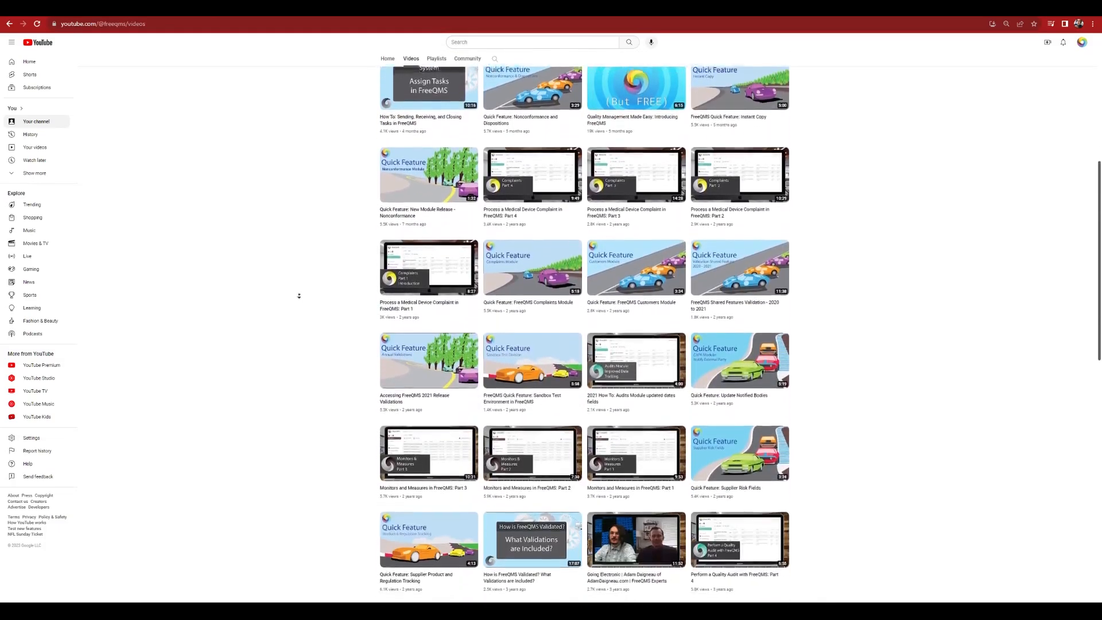
{"action": "scroll", "scroll_direction": "down", "scroll_amount": 3}
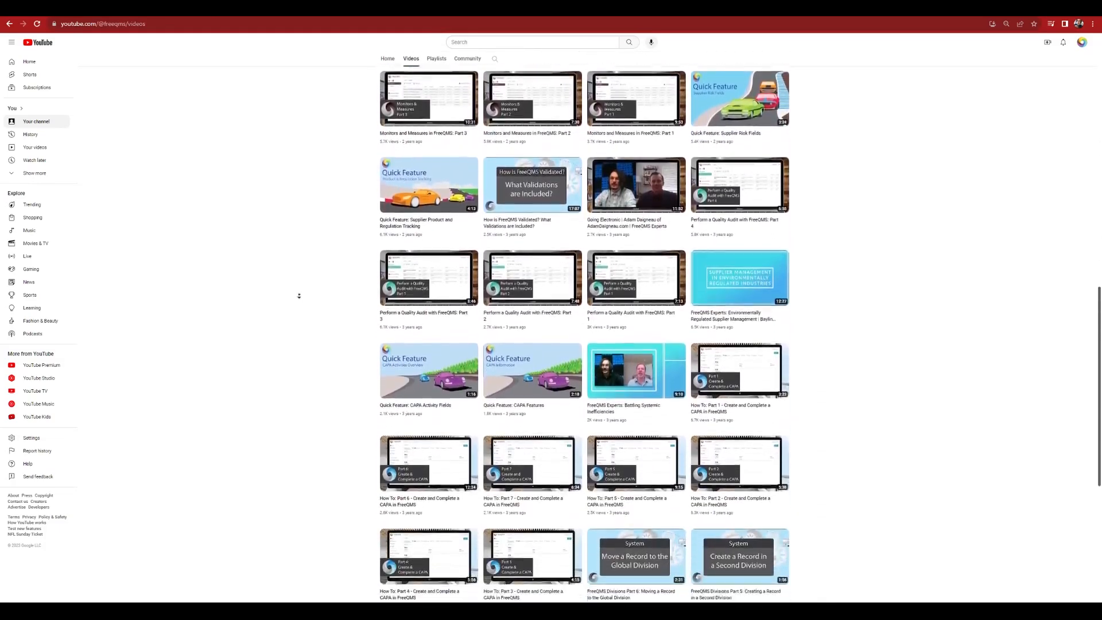